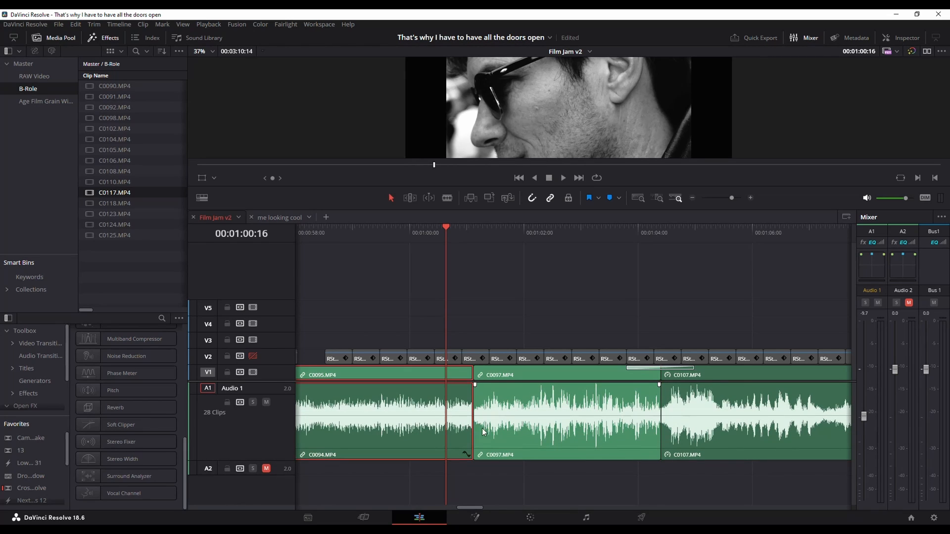
# Add a 6-frame 0 dB cross fade at the edit point between C0094 and C0097
pyautogui.click(566, 421)
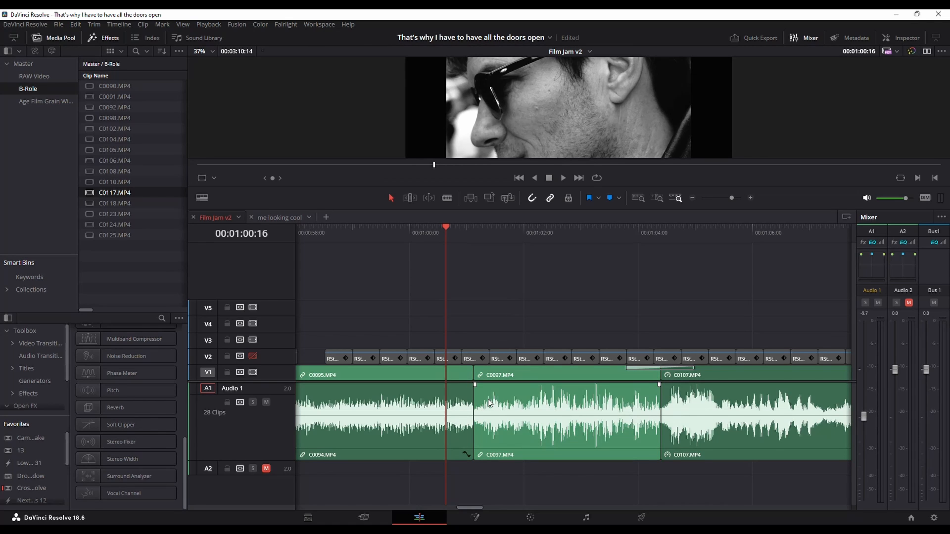
pyautogui.moveTo(487, 402)
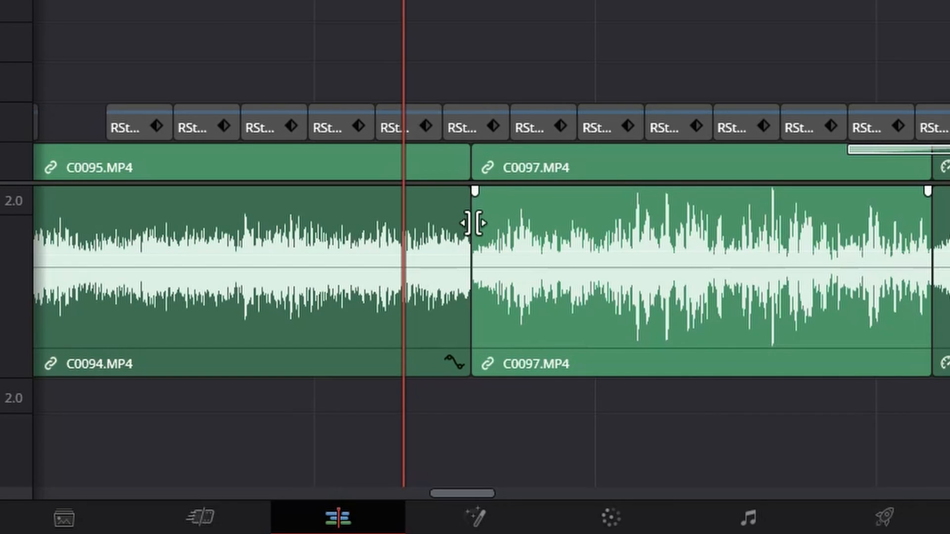
pyautogui.rightClick(475, 224)
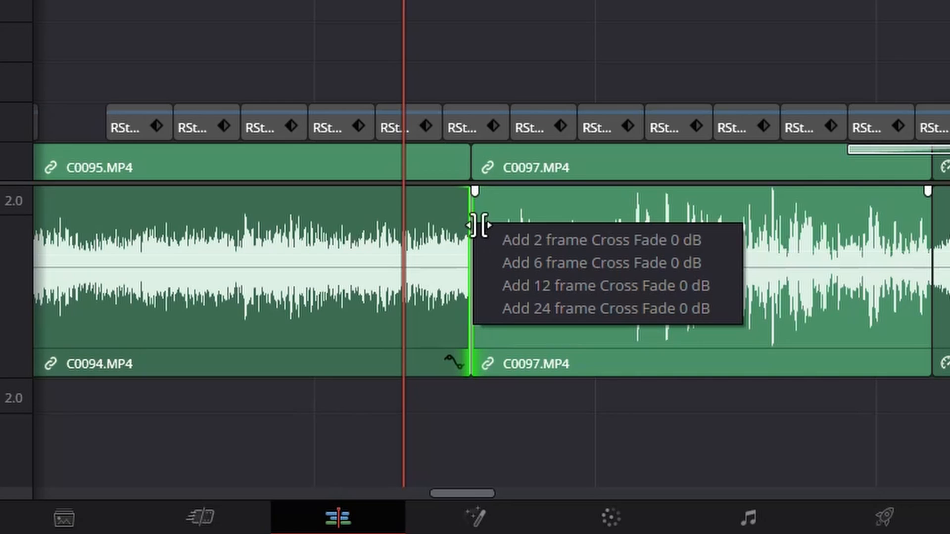
pyautogui.moveTo(593, 263)
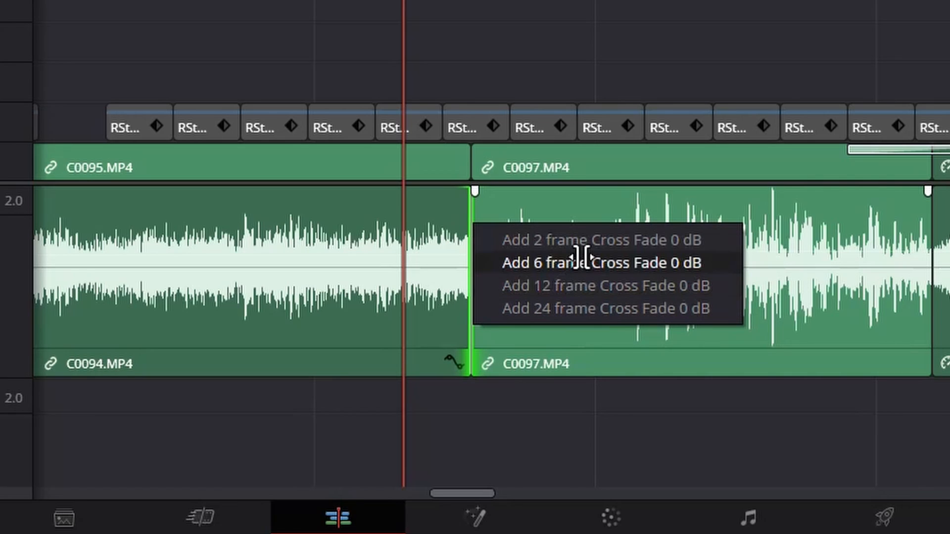
pyautogui.click(602, 262)
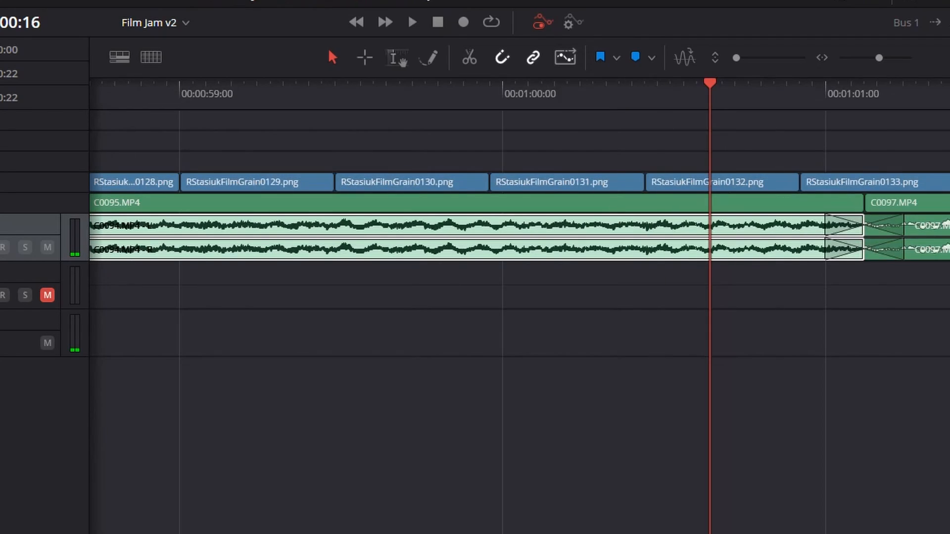
# Scroll the Fairlight timeline left to inspect the audio clips around the cross fade
pyautogui.hscroll(-3)
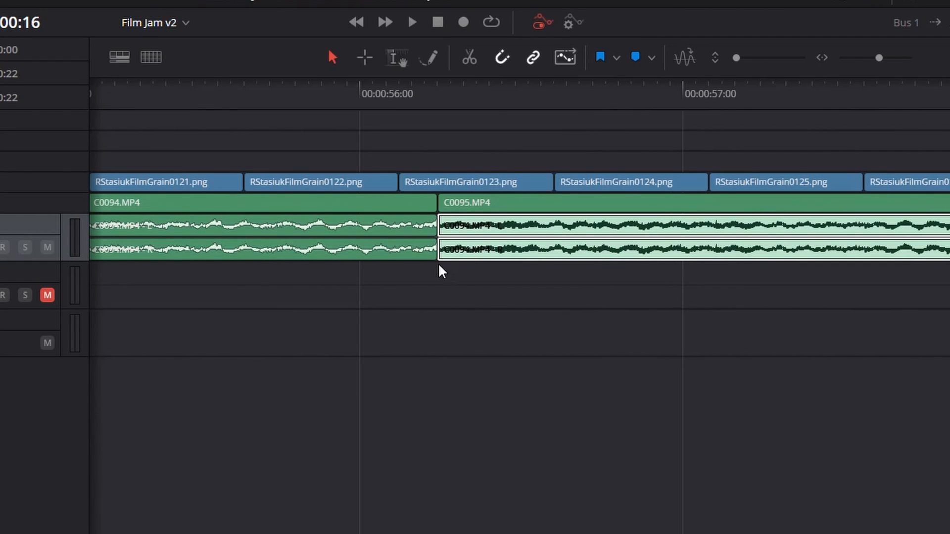